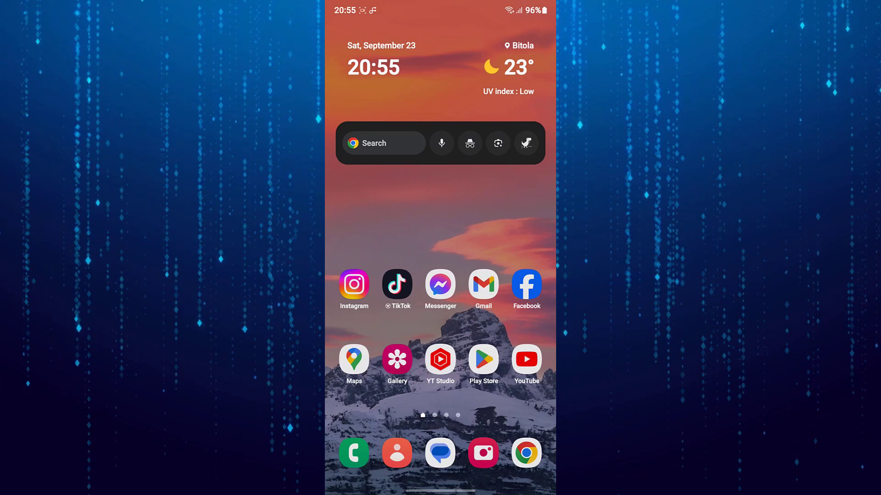
Launch the Play Store from the home screen and begin a search for "mess".
{"action": "left_click", "coordinate": [483, 360]}
{"action": "type", "text": "mess"}
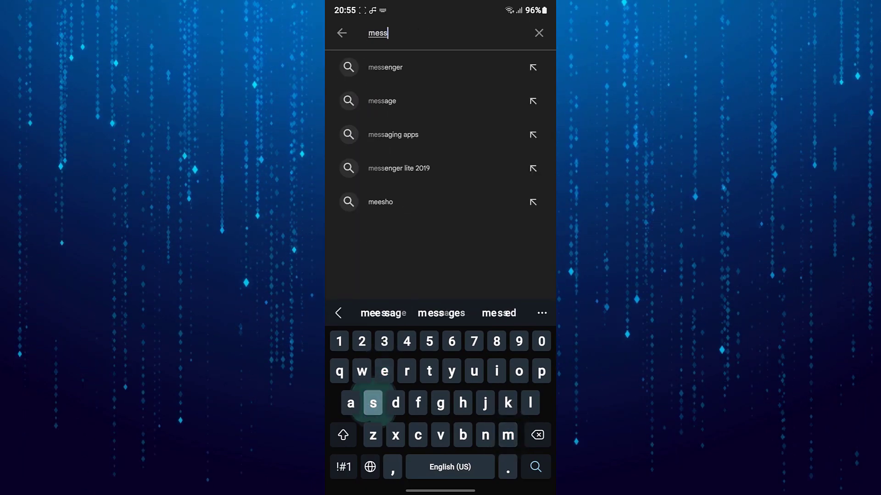
View the Messenger listing from the search suggestions, then return to the home screen.
{"action": "left_click", "coordinate": [385, 67]}
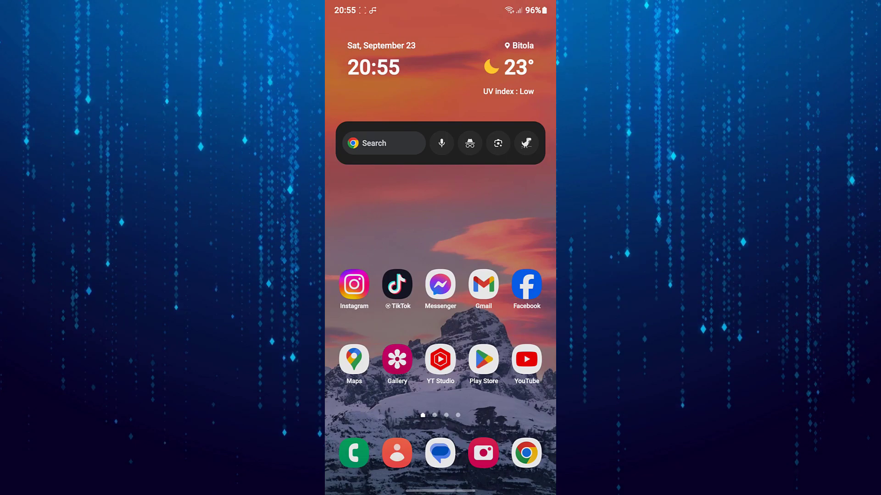
Reach Messenger's Storage details through its App info page.
{"action": "left_click", "coordinate": [440, 284]}
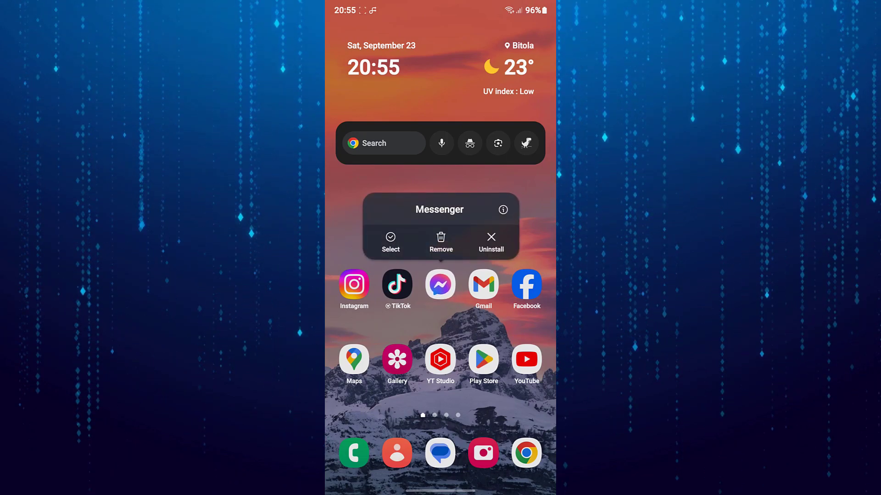
{"action": "left_click", "coordinate": [502, 209]}
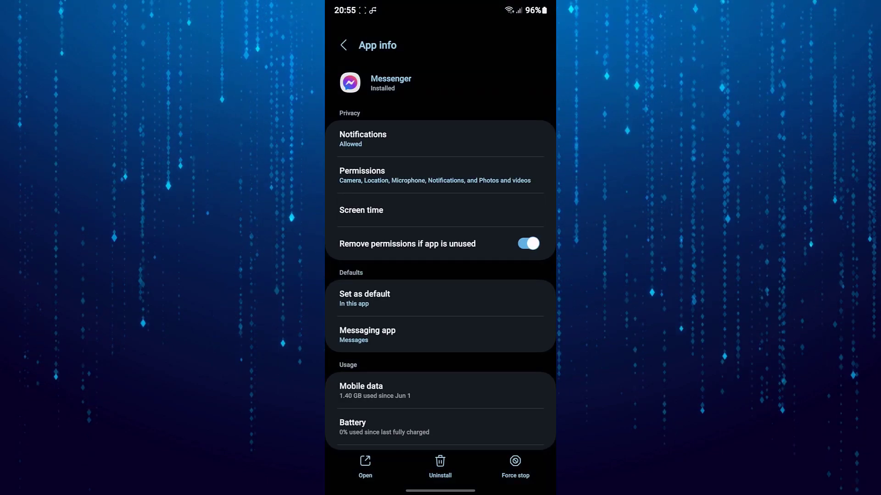
{"action": "scroll", "scroll_direction": "down", "scroll_amount": 3}
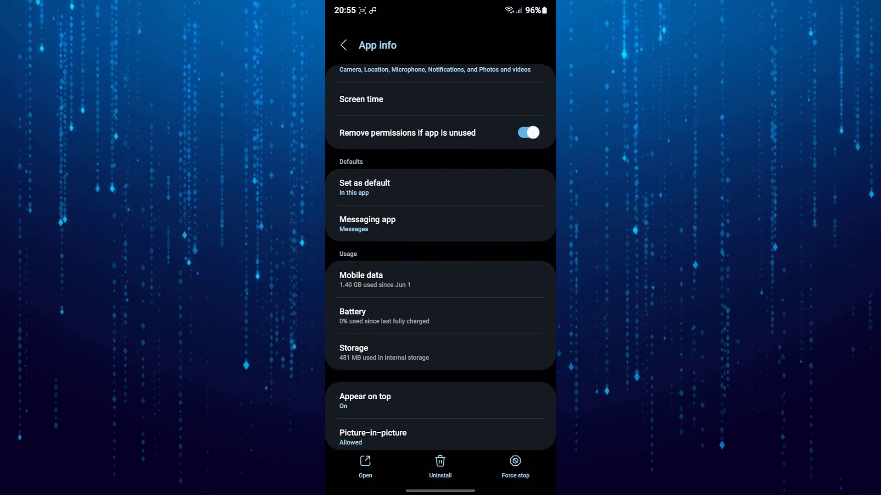
{"action": "left_click", "coordinate": [353, 352]}
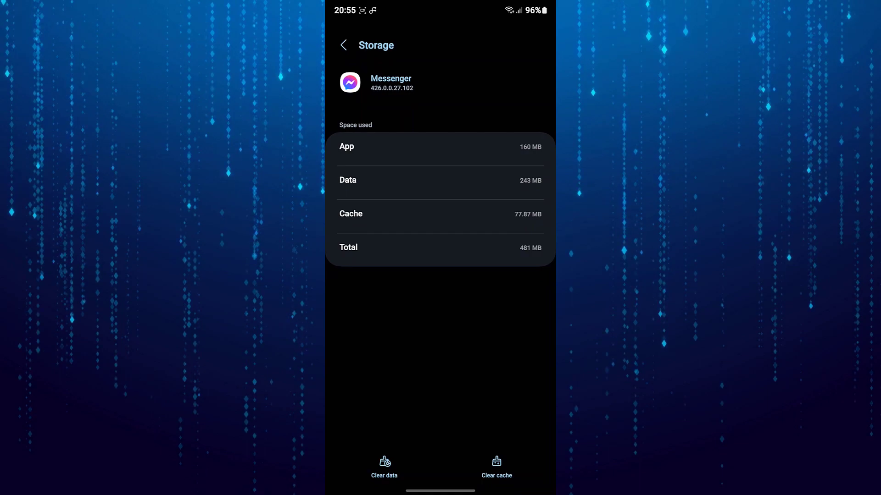
Clear Messenger's app data and confirm the permanent deletion.
{"action": "left_click", "coordinate": [383, 465]}
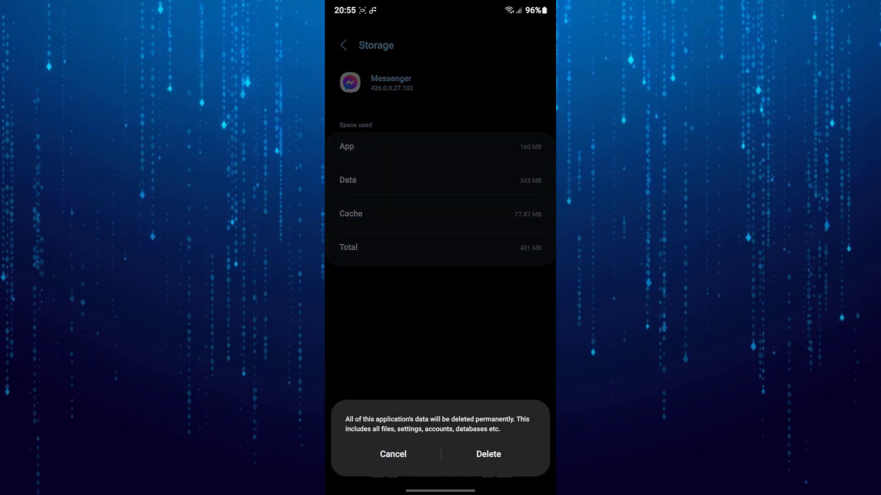
{"action": "left_click", "coordinate": [392, 454]}
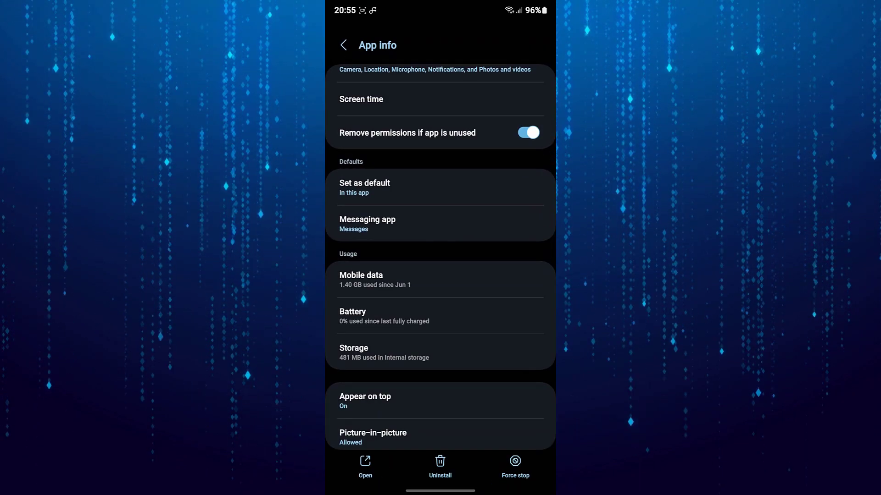
Review Messenger's allowed and not-allowed permissions, such as Calendar and Contacts.
{"action": "left_click", "coordinate": [439, 71]}
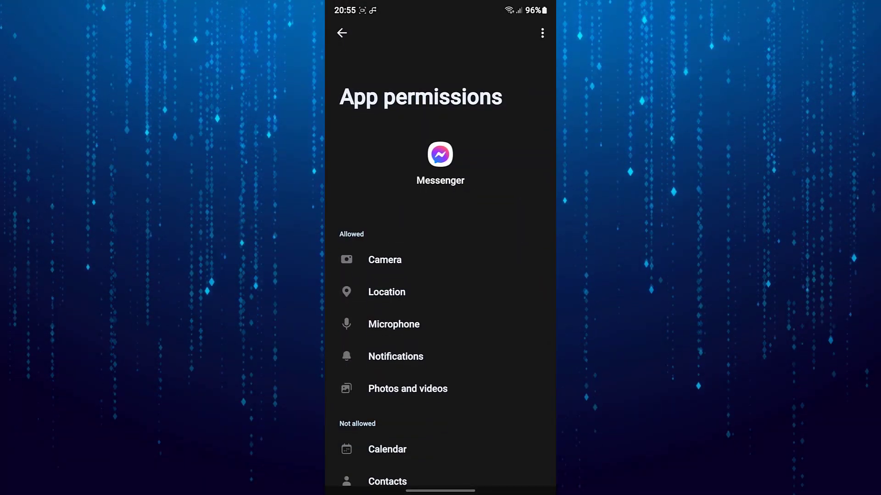
{"action": "scroll", "scroll_direction": "down", "scroll_amount": 3}
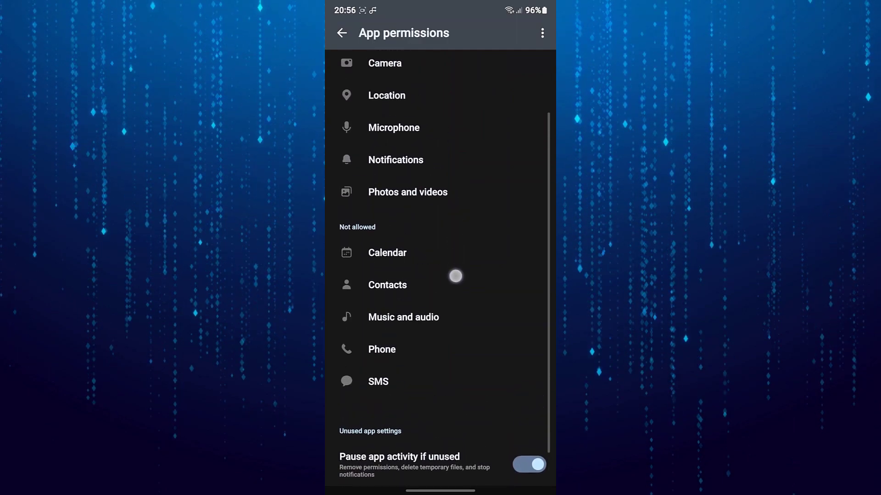